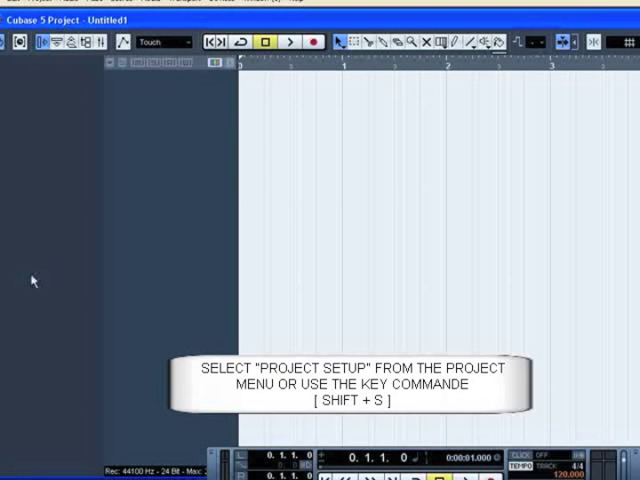
Open the Project Setup dialog from the Project menu.
left_click(73, 34)
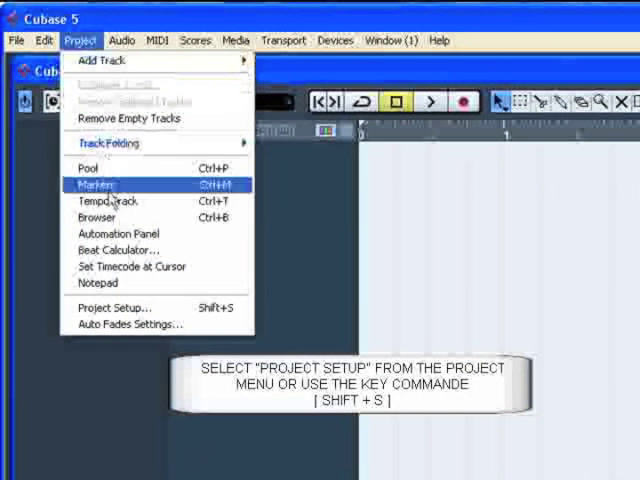
mouse_move(116, 307)
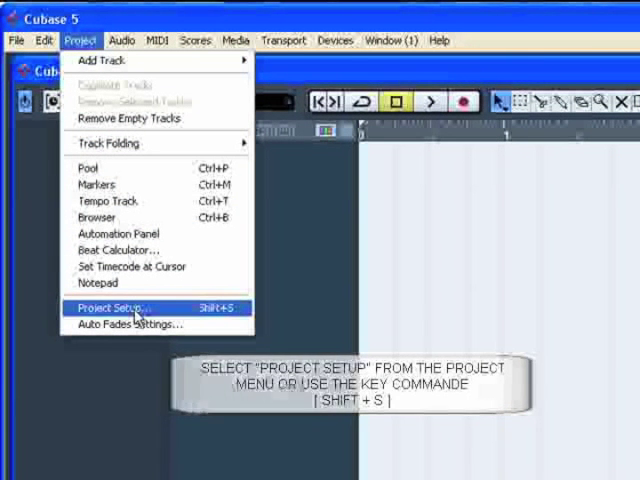
left_click(112, 307)
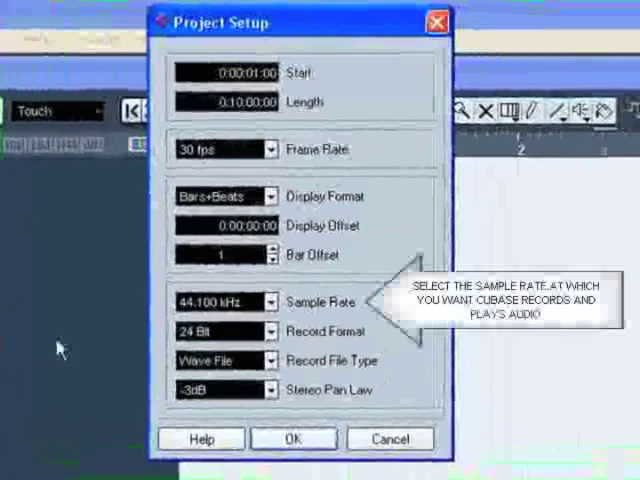
left_click(272, 301)
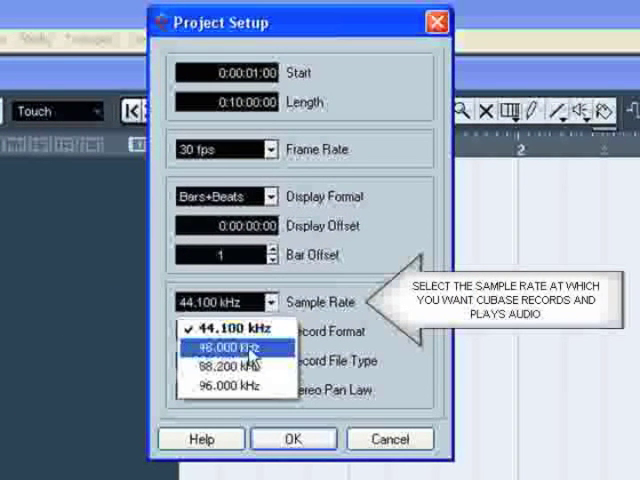
mouse_move(238, 362)
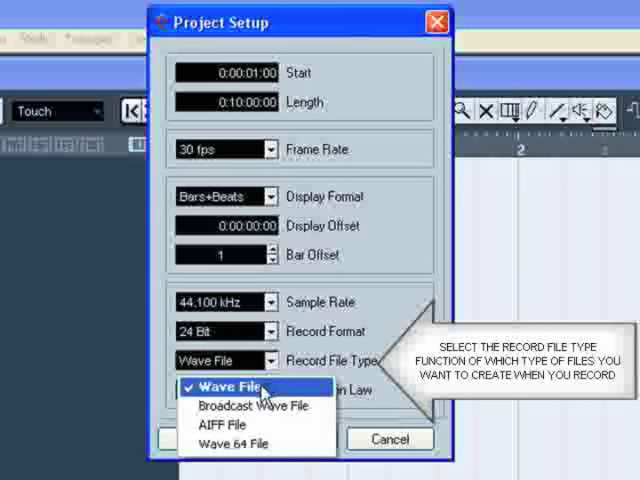
mouse_move(240, 424)
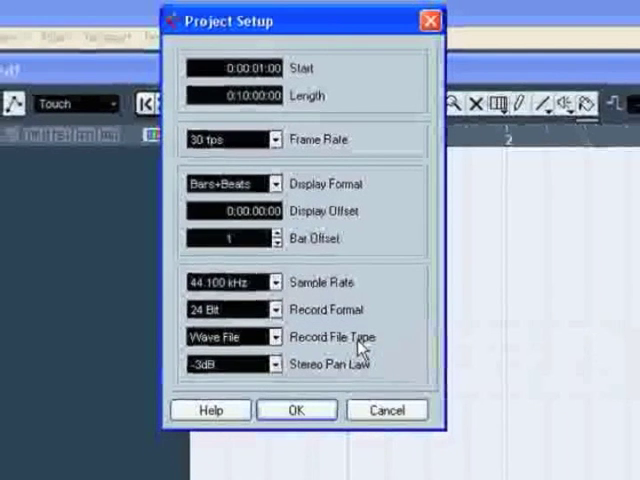
left_click(275, 362)
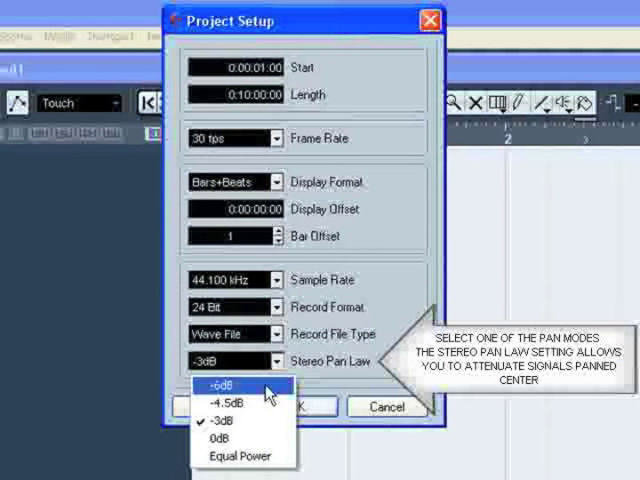
mouse_move(242, 402)
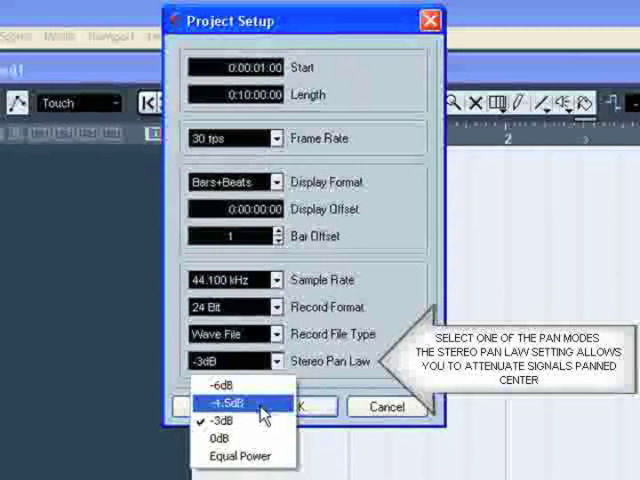
mouse_move(249, 439)
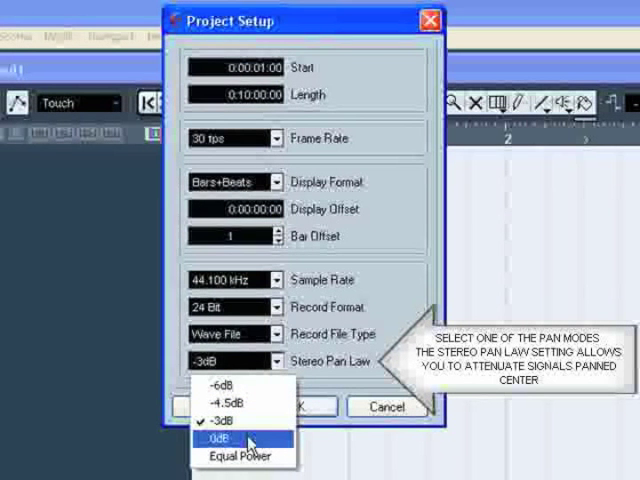
mouse_move(243, 456)
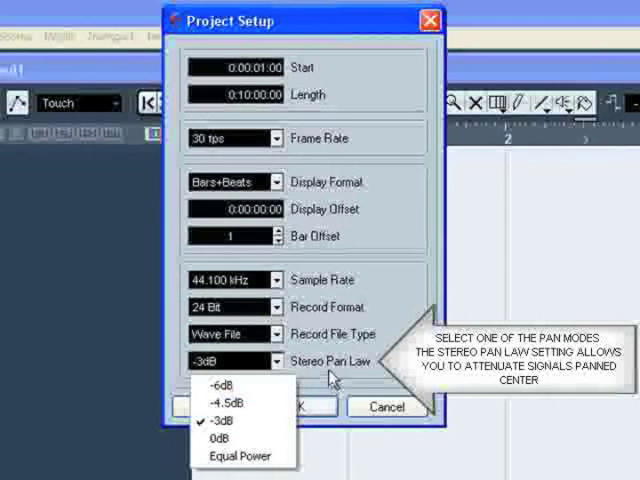
left_click(234, 361)
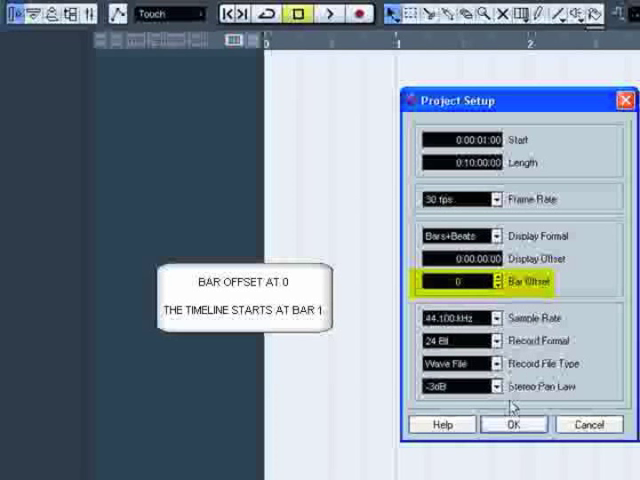
Apply the Project Setup with bar offset 0 and close the dialog.
left_click(513, 424)
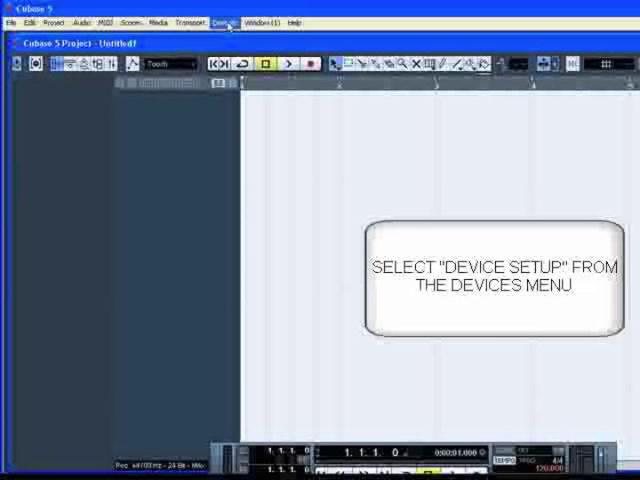
Open Device Setup and enable 'Use System Timestamp for Windows MIDI Inputs'.
left_click(217, 22)
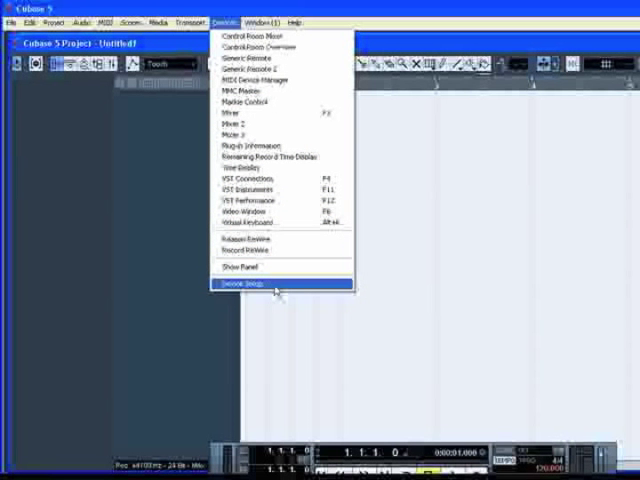
left_click(240, 286)
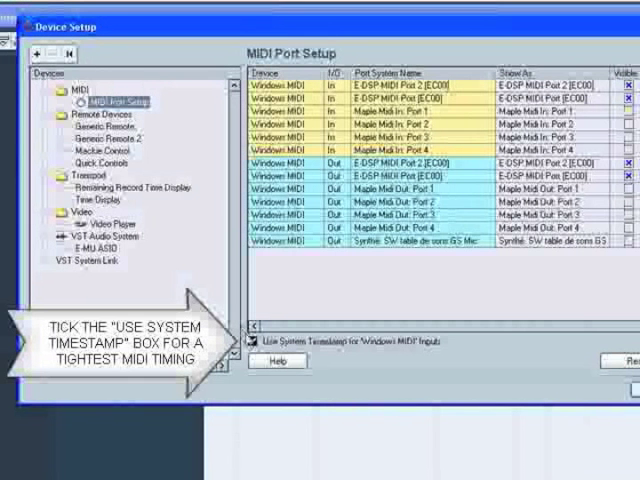
left_click(254, 339)
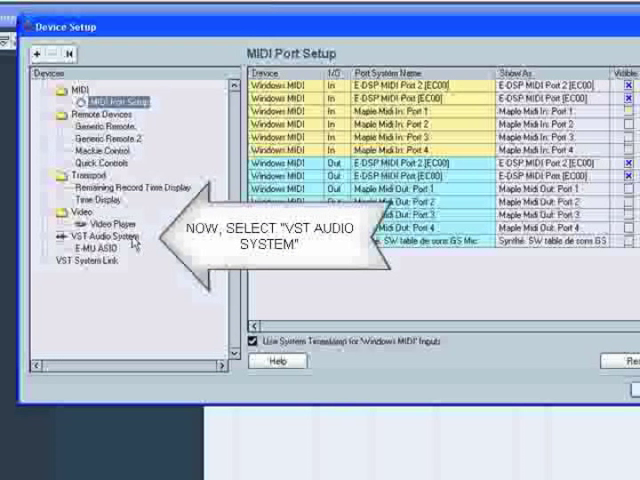
Show the VST Audio System page, with E-MU ASIO as the driver.
left_click(95, 235)
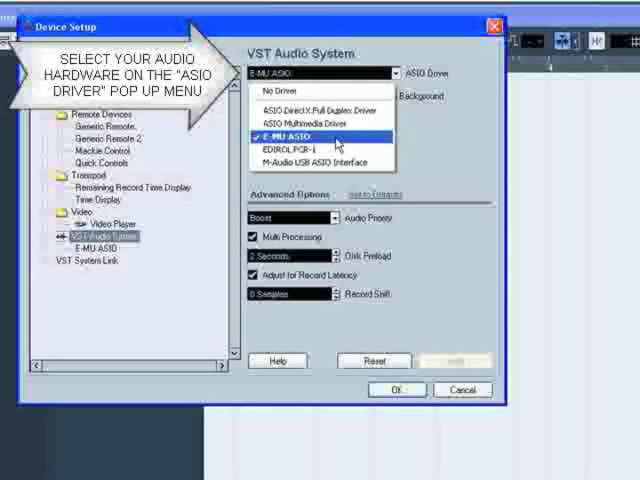
left_click(291, 130)
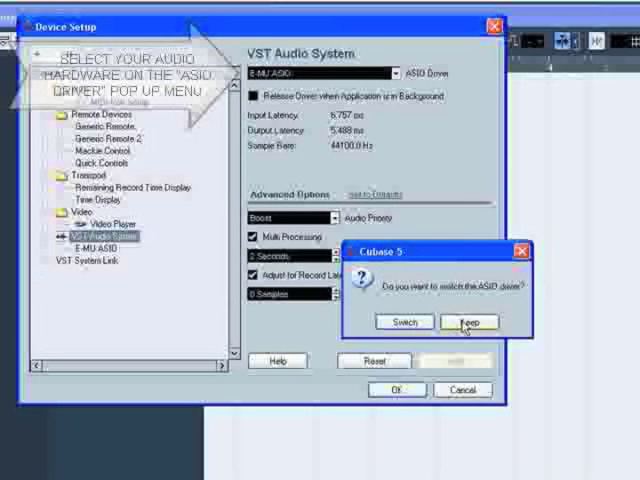
left_click(469, 321)
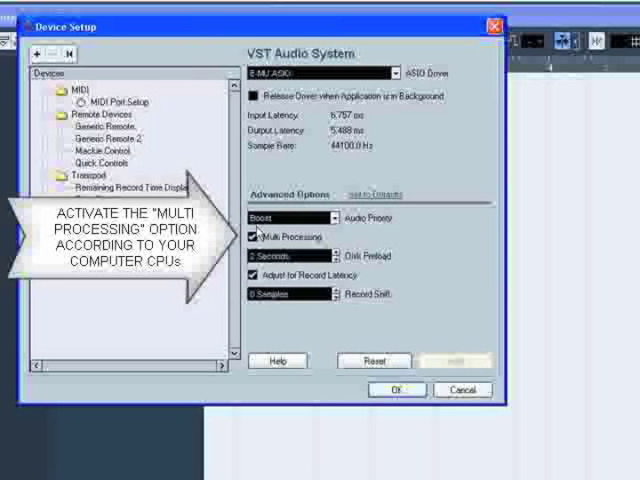
left_click(253, 237)
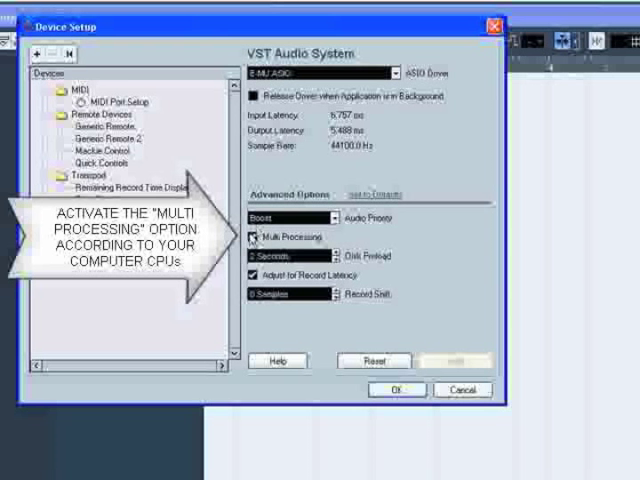
left_click(252, 236)
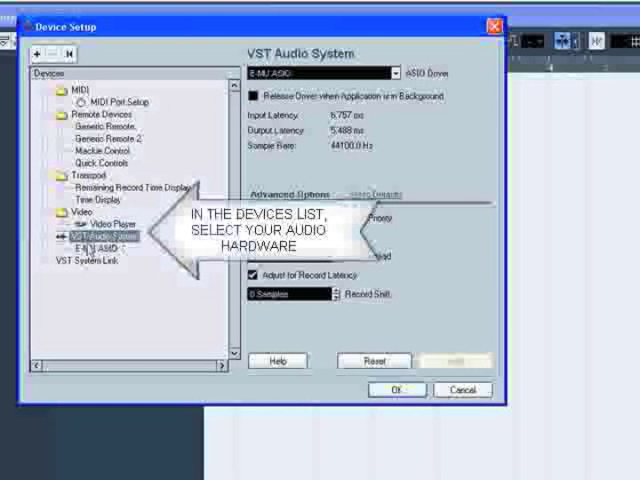
Confirm the E-MU ASIO buffer latency at 5 ms, then close Device Setup.
left_click(82, 245)
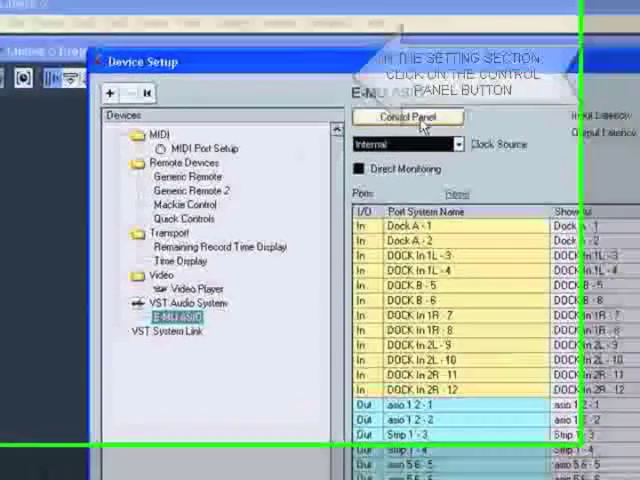
left_click(406, 117)
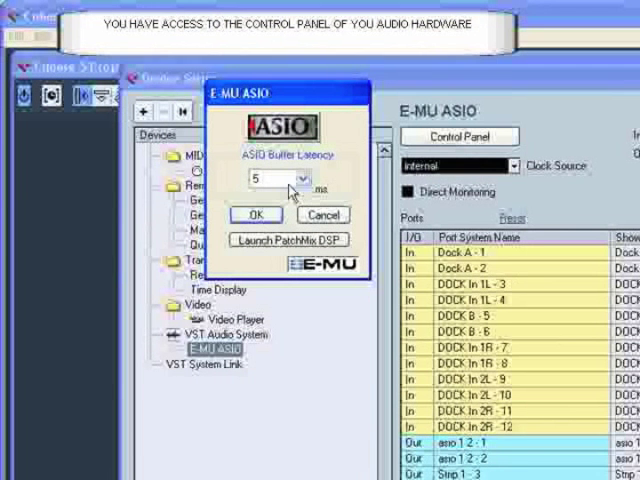
left_click(300, 178)
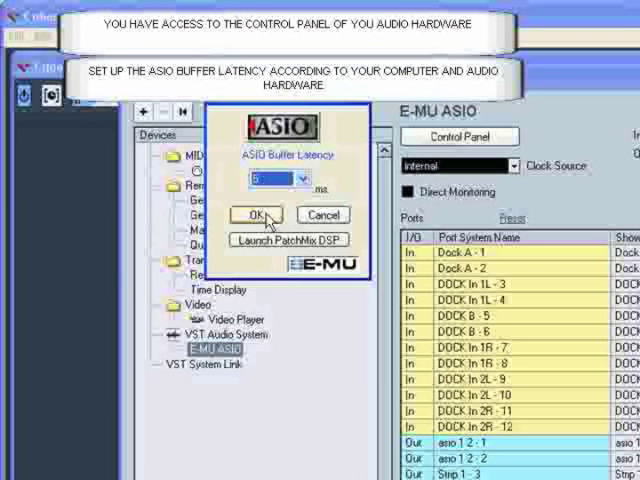
left_click(253, 214)
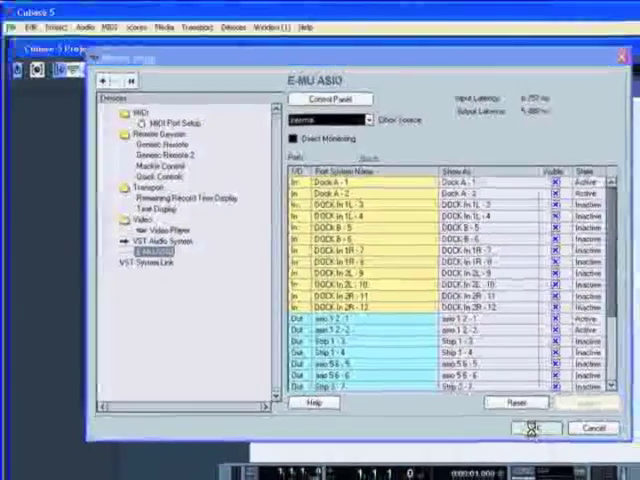
left_click(535, 428)
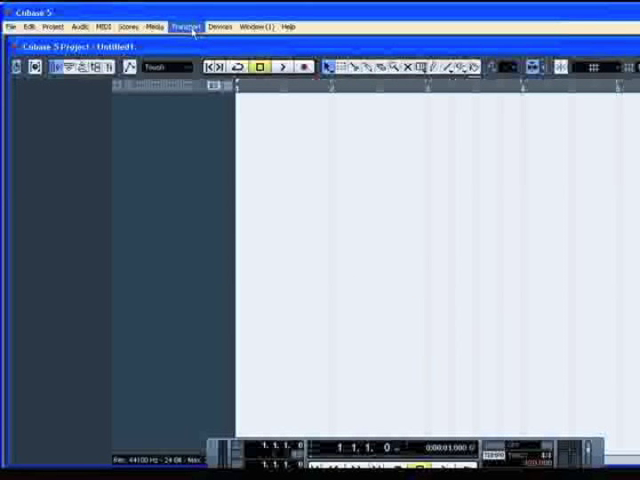
Open Metronome Setup from the Transport menu.
left_click(194, 27)
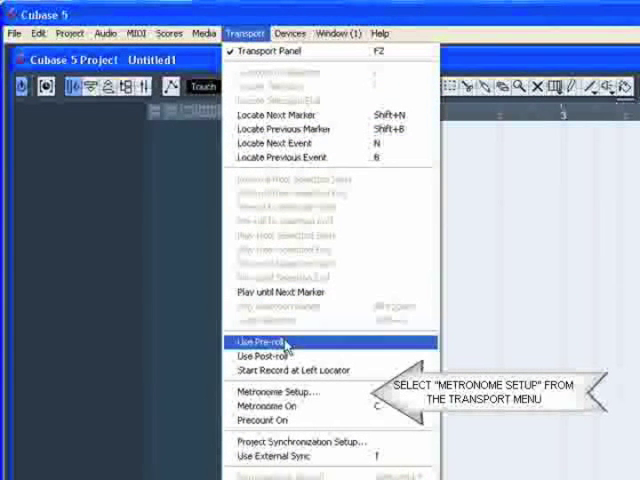
mouse_move(285, 390)
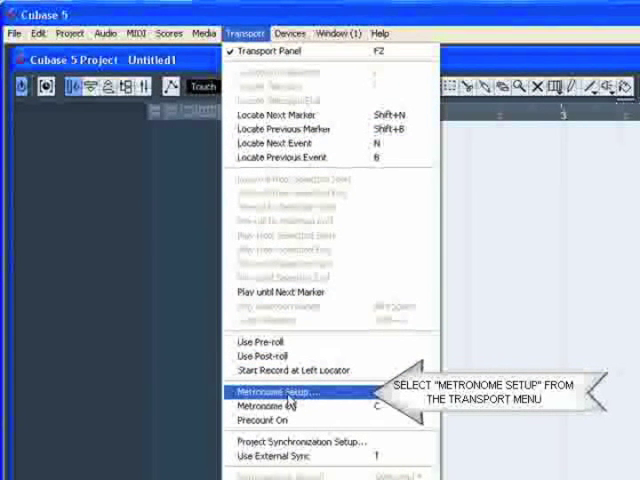
left_click(288, 390)
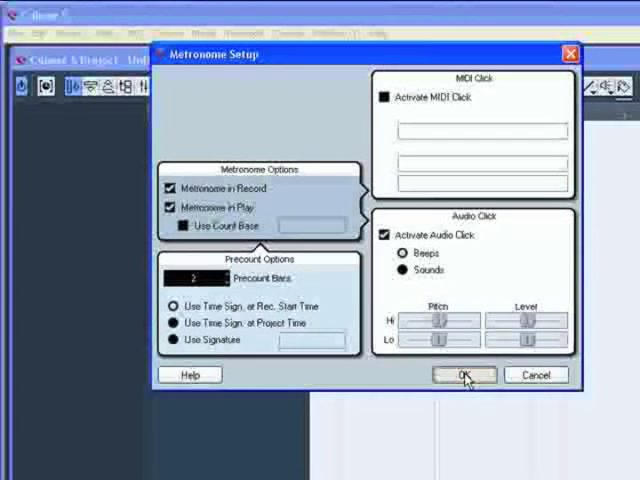
Accept the metronome settings and bring up the File menu for saving.
left_click(463, 374)
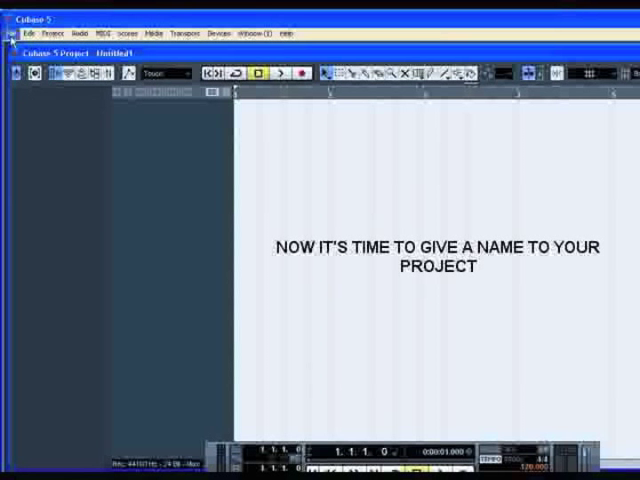
left_click(13, 32)
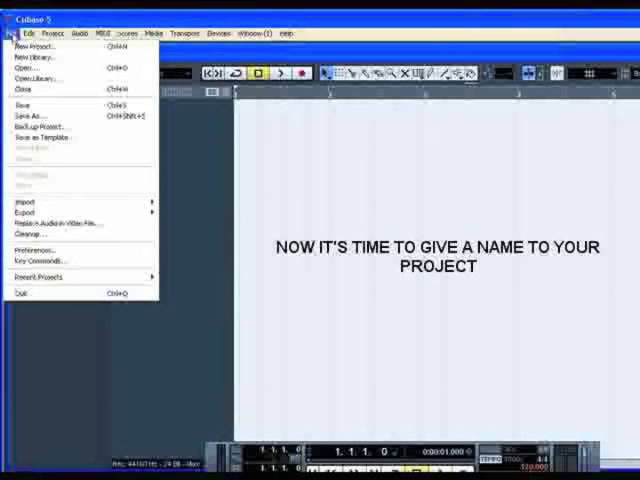